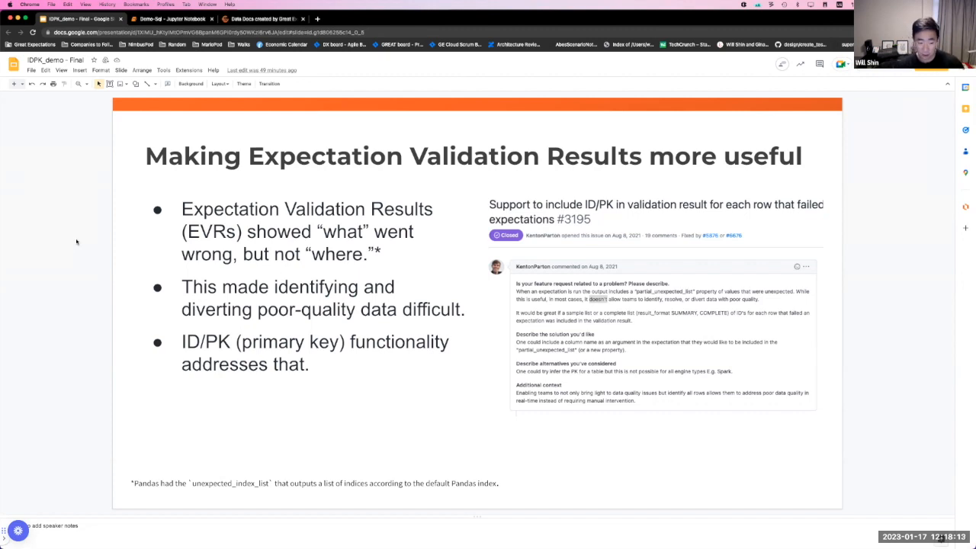
pyautogui.moveTo(247, 463)
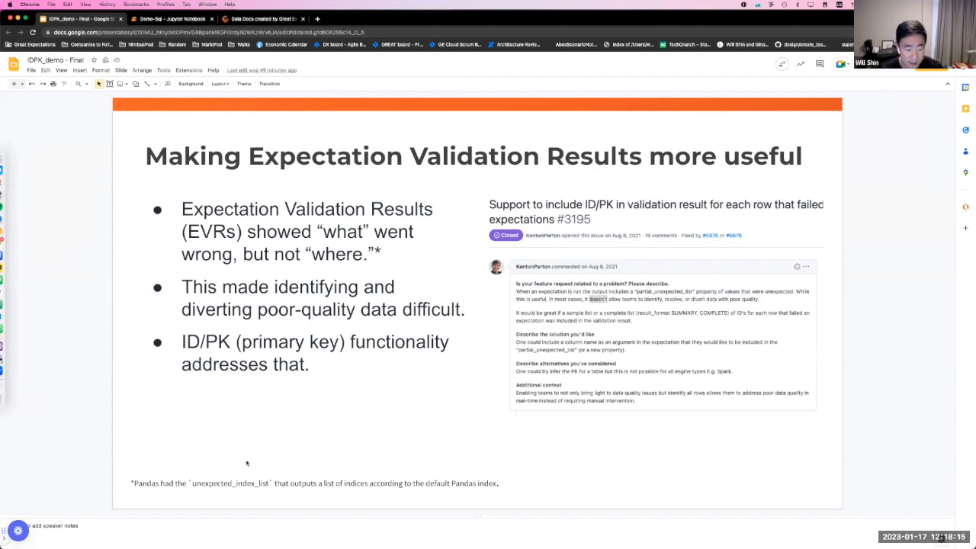
pyautogui.moveTo(230, 429)
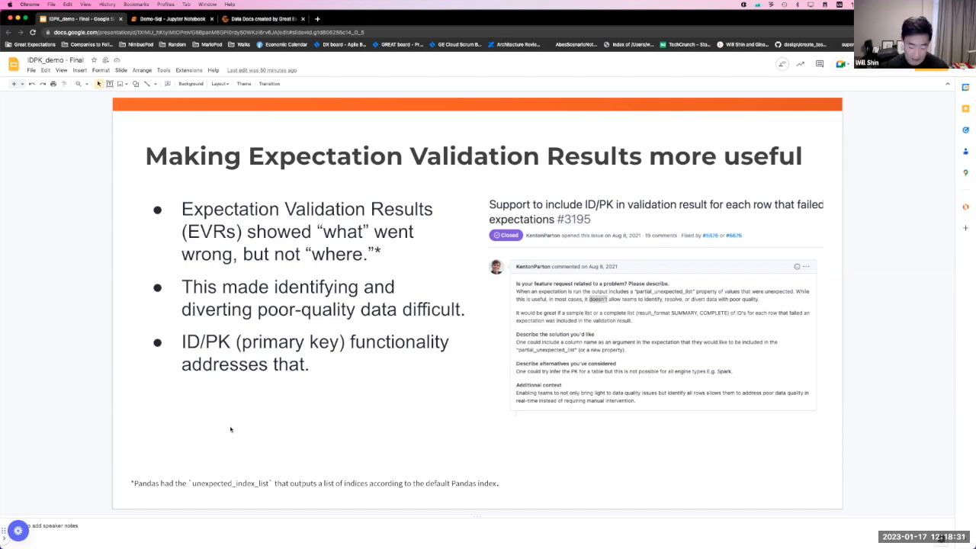
pyautogui.moveTo(141, 270)
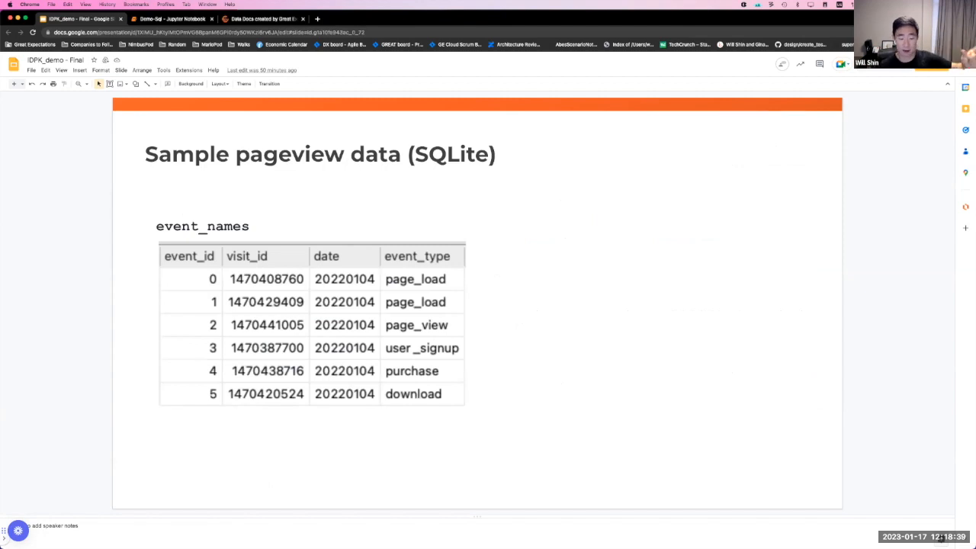
pyautogui.moveTo(475, 208)
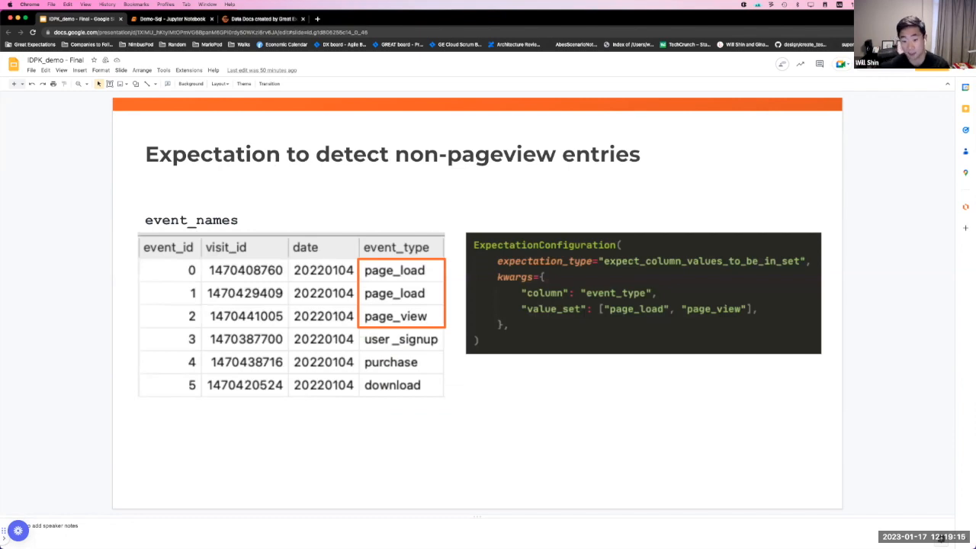
pyautogui.moveTo(522, 265)
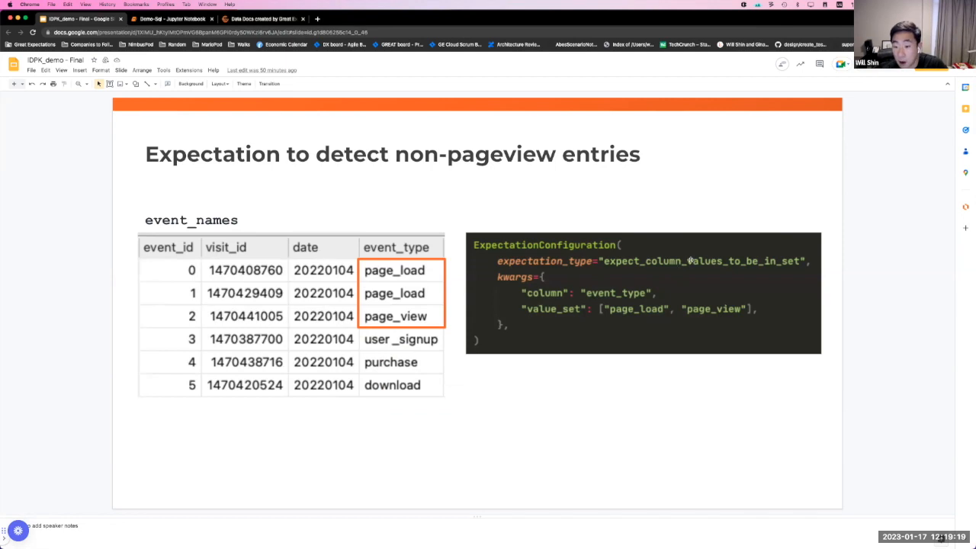
pyautogui.moveTo(790, 263)
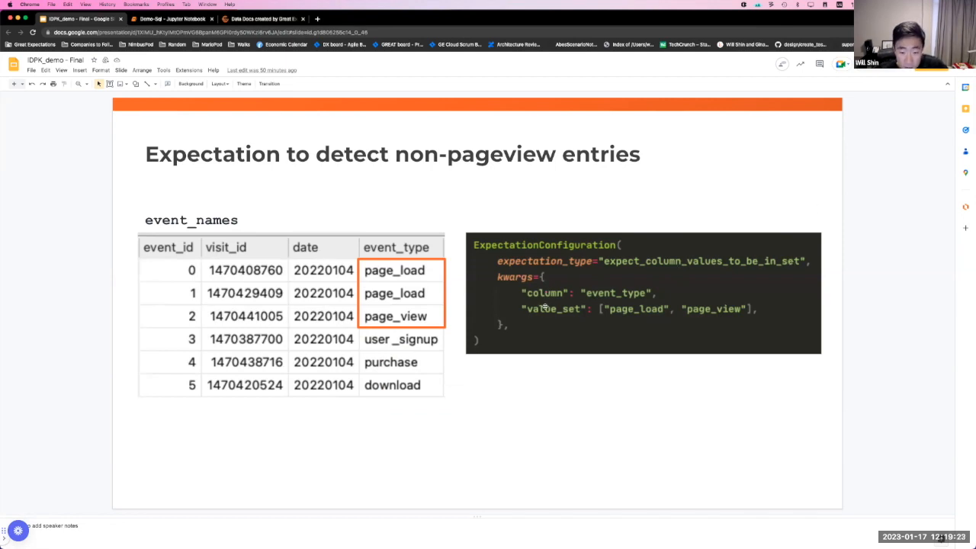
pyautogui.moveTo(564, 325)
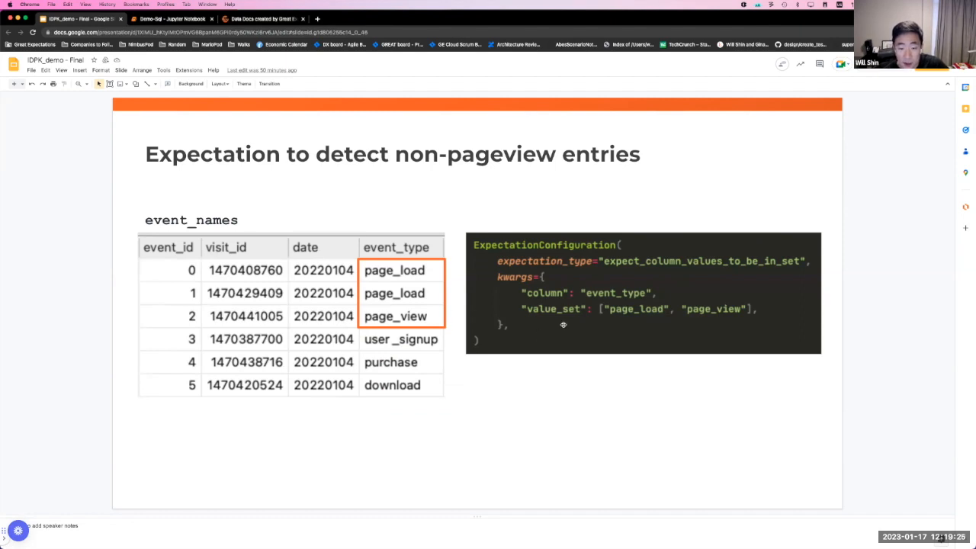
pyautogui.moveTo(472, 283)
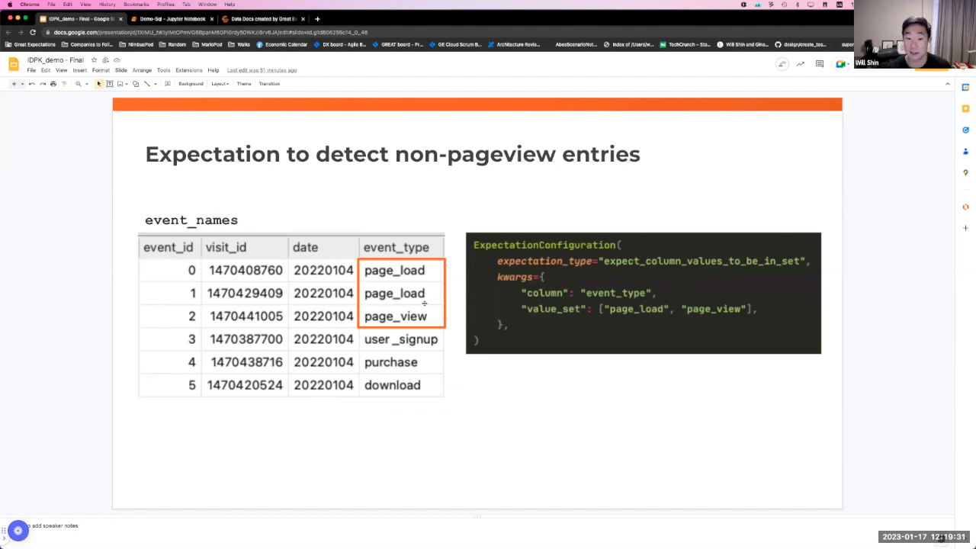
pyautogui.moveTo(435, 296)
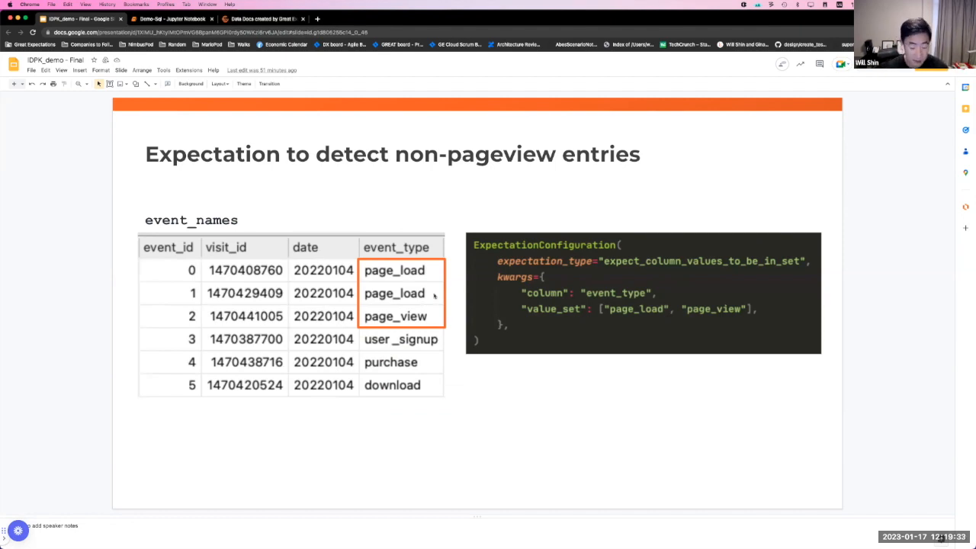
# Advance to the slide where a checkpoint outputs unexpected values user_signup, purchase and download
pyautogui.press('Right')
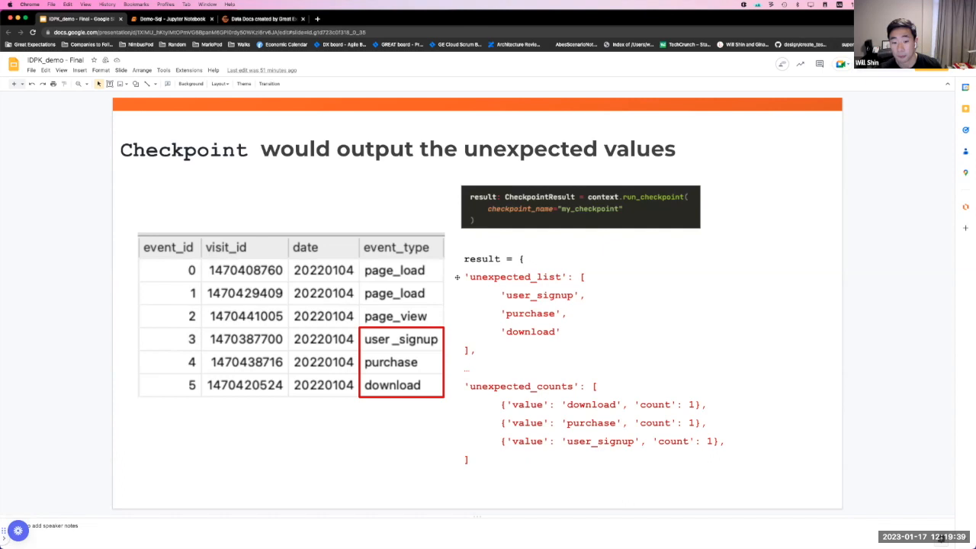
pyautogui.moveTo(501, 306)
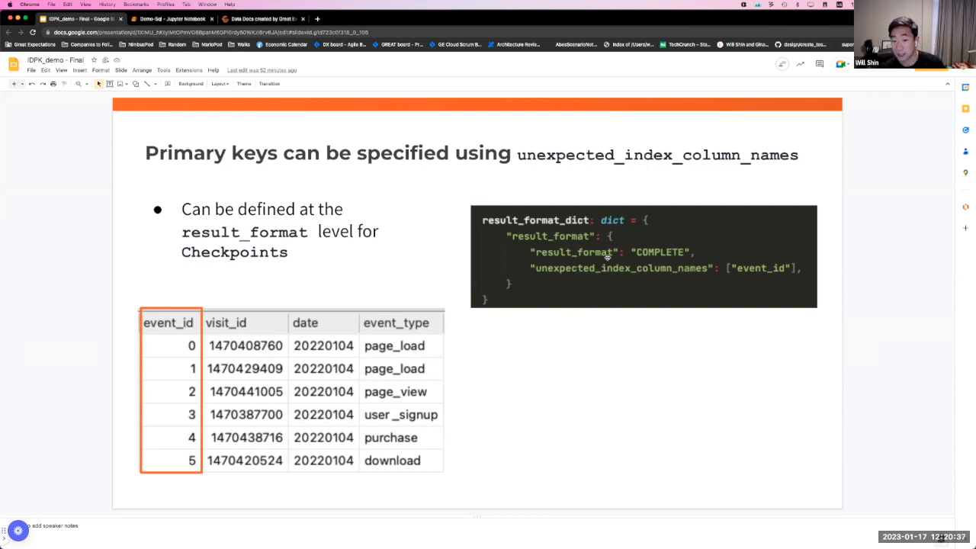
pyautogui.moveTo(536, 274)
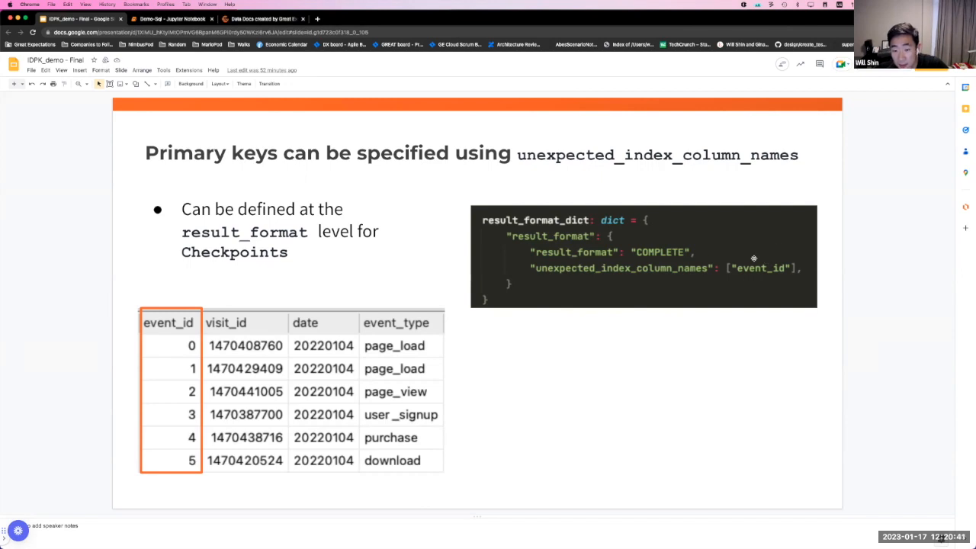
pyautogui.moveTo(586, 292)
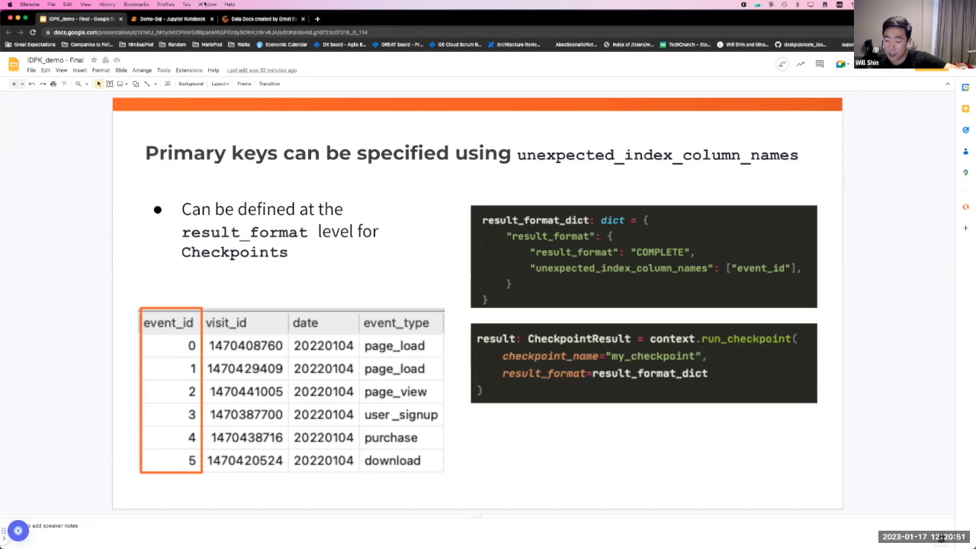
pyautogui.moveTo(768, 337)
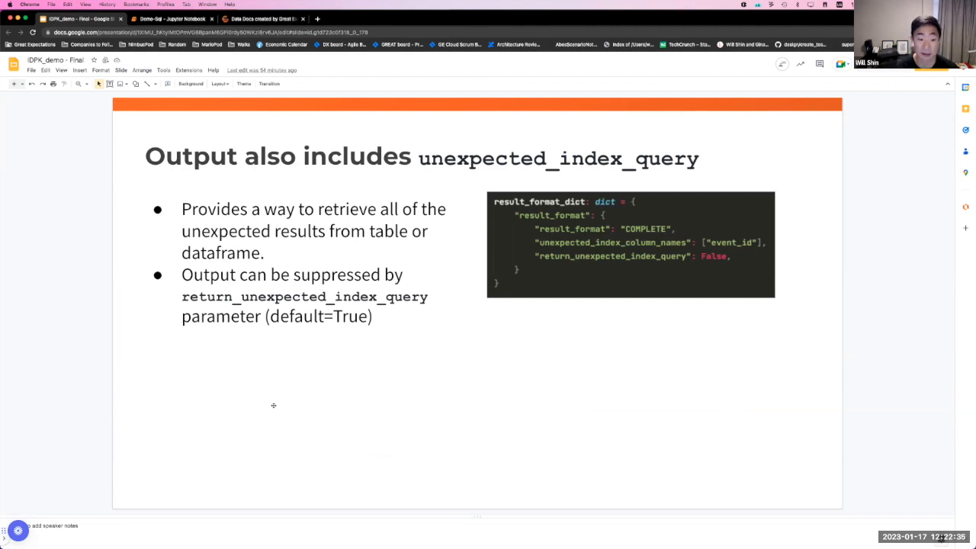
pyautogui.moveTo(702, 238)
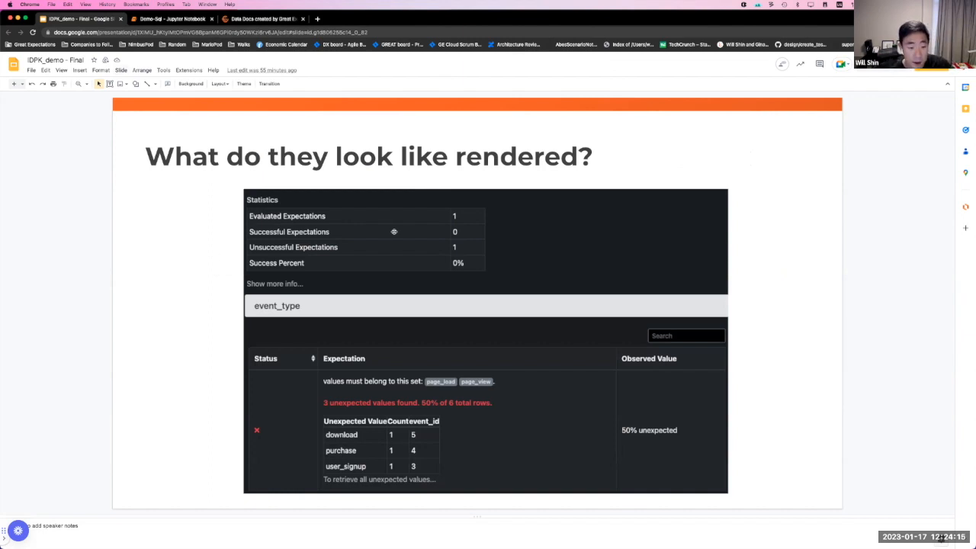
pyautogui.moveTo(514, 494)
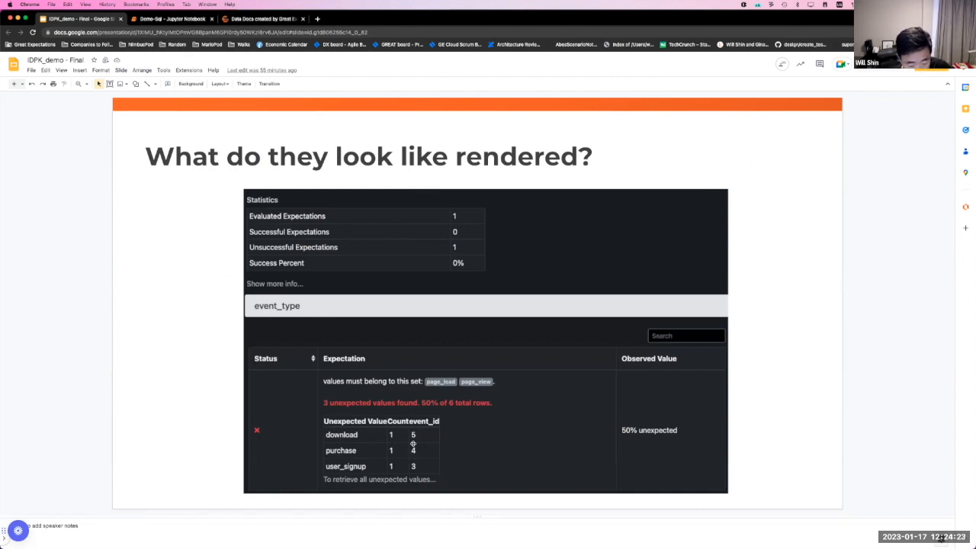
pyautogui.moveTo(376, 445)
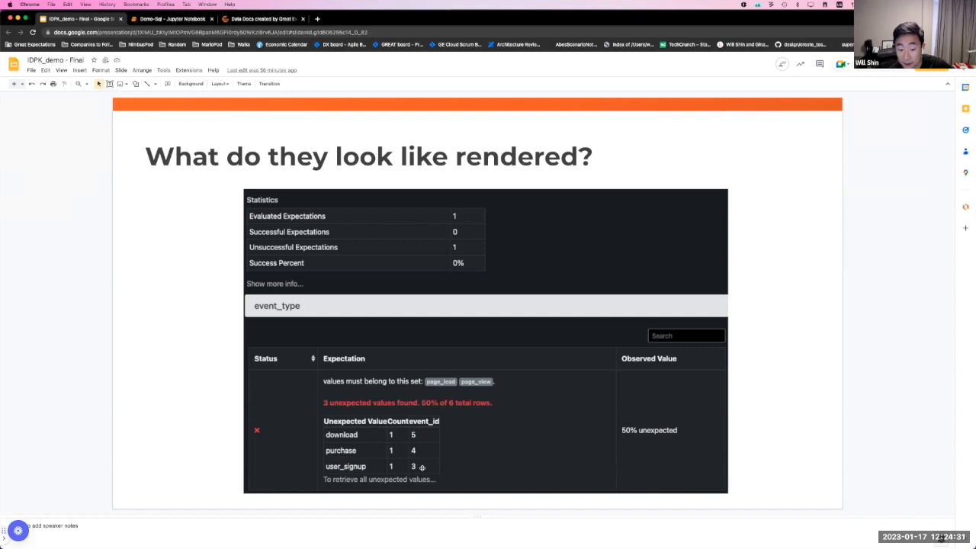
pyautogui.moveTo(428, 430)
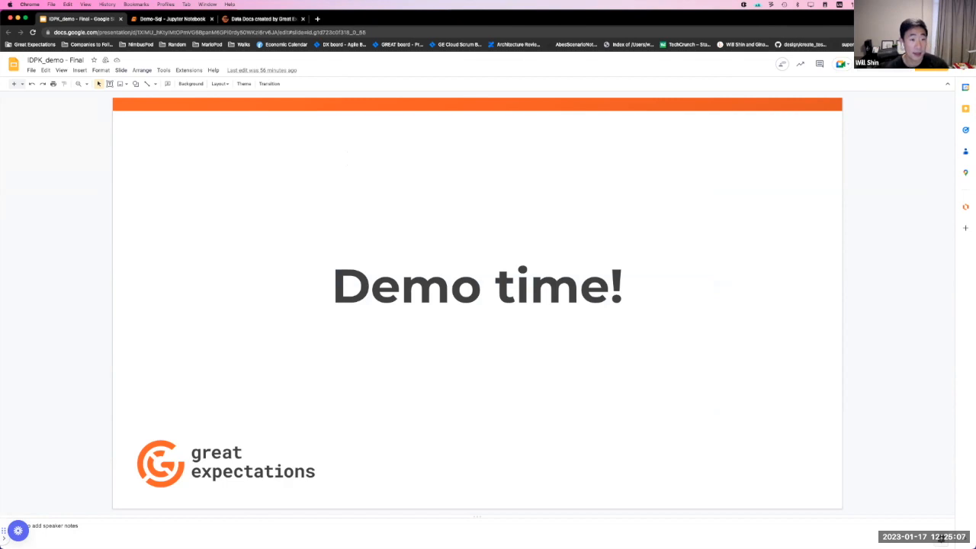
pyautogui.moveTo(302, 213)
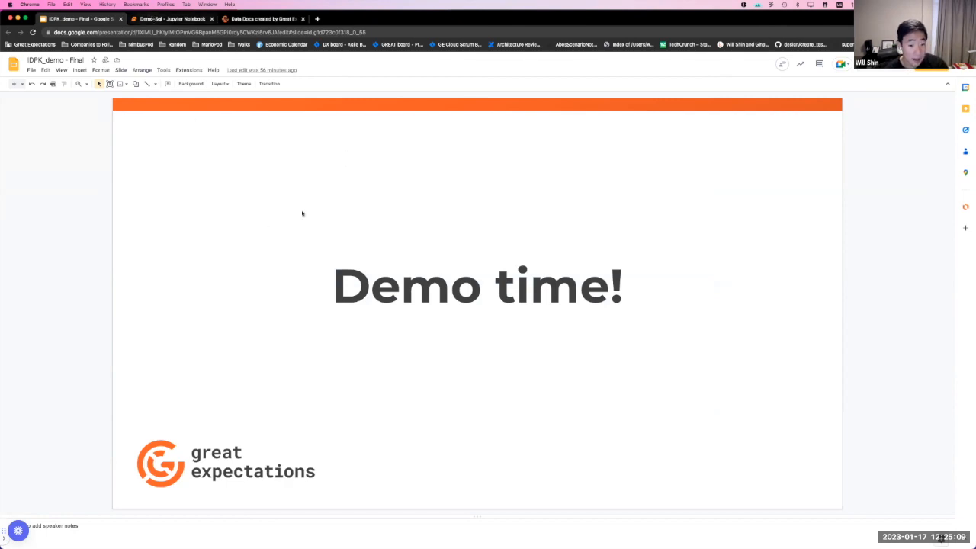
# Run the import, context, batch request and my_checkpoint registration cells
pyautogui.click(171, 18)
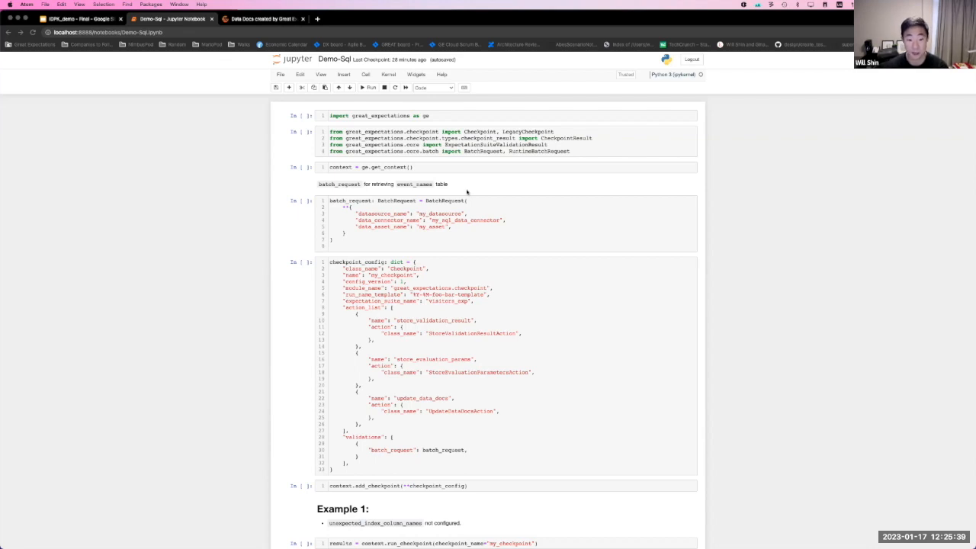
pyautogui.moveTo(463, 195)
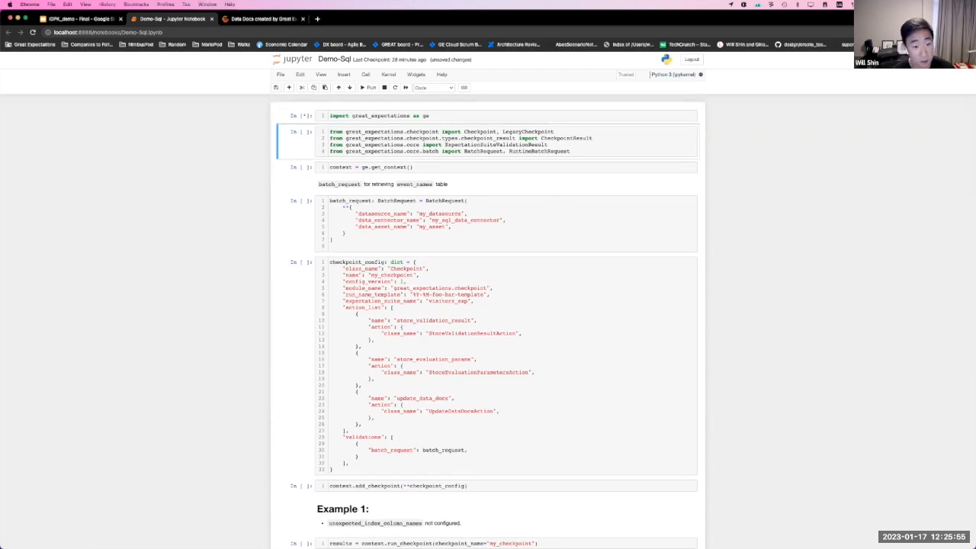
pyautogui.click(488, 184)
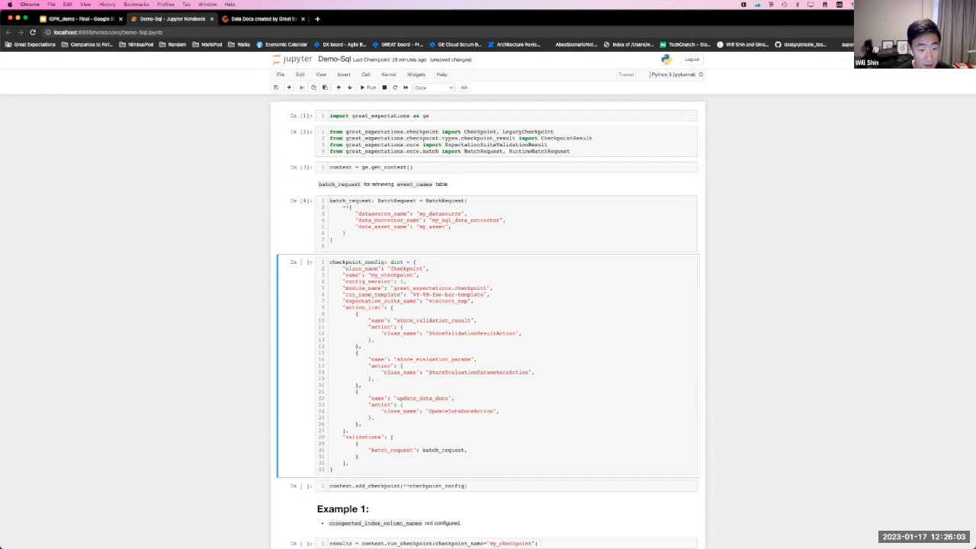
pyautogui.click(370, 87)
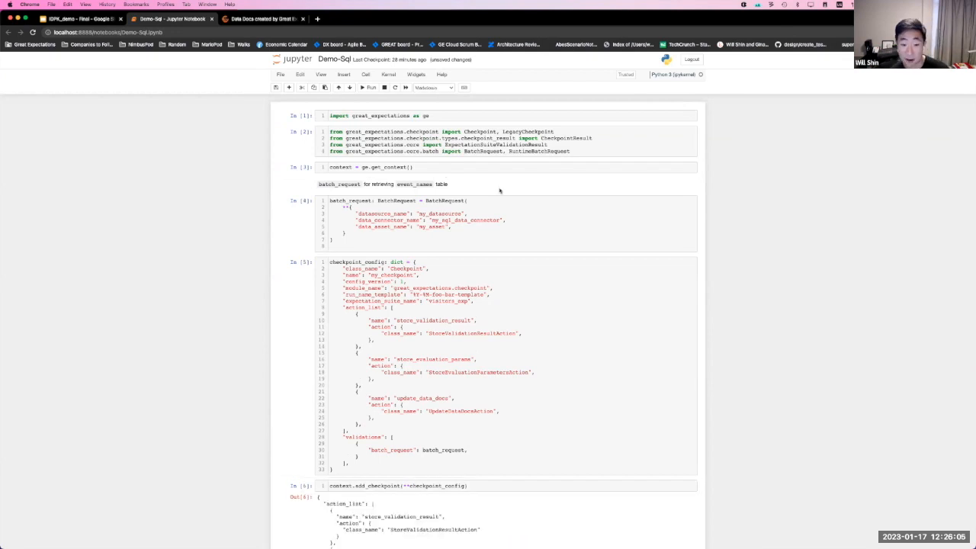
pyautogui.scroll(-3)
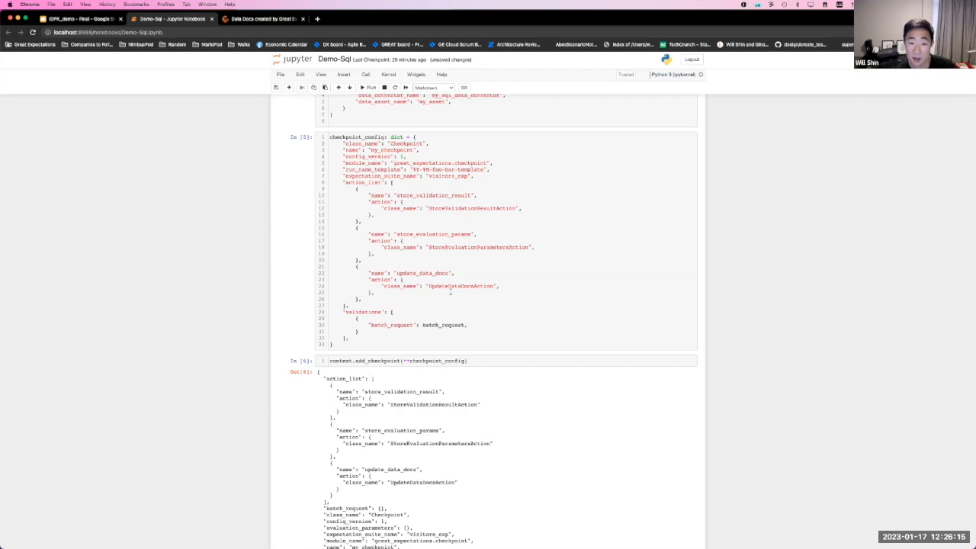
pyautogui.scroll(-3)
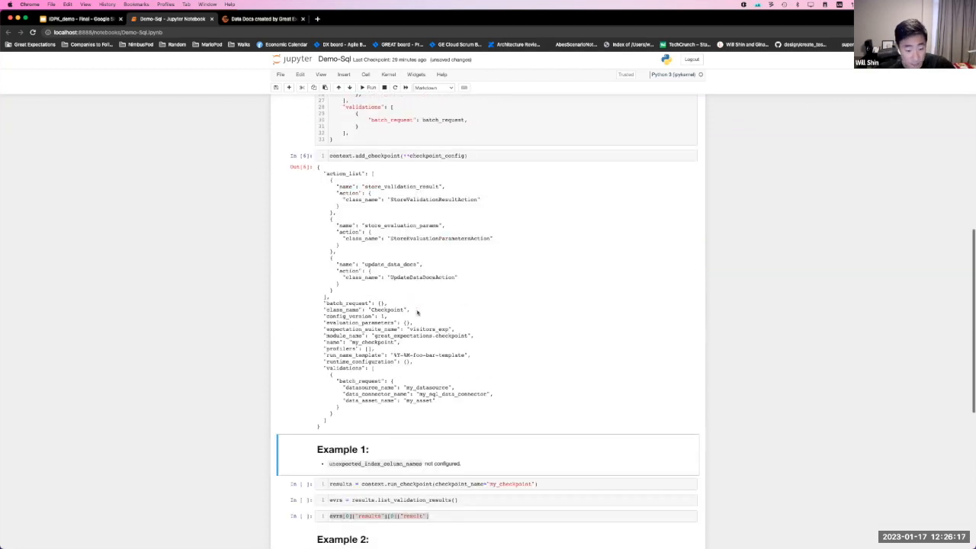
# Scroll through Example 1 and 2 outputs showing unexpected values and event_id index lists
pyautogui.scroll(-3)
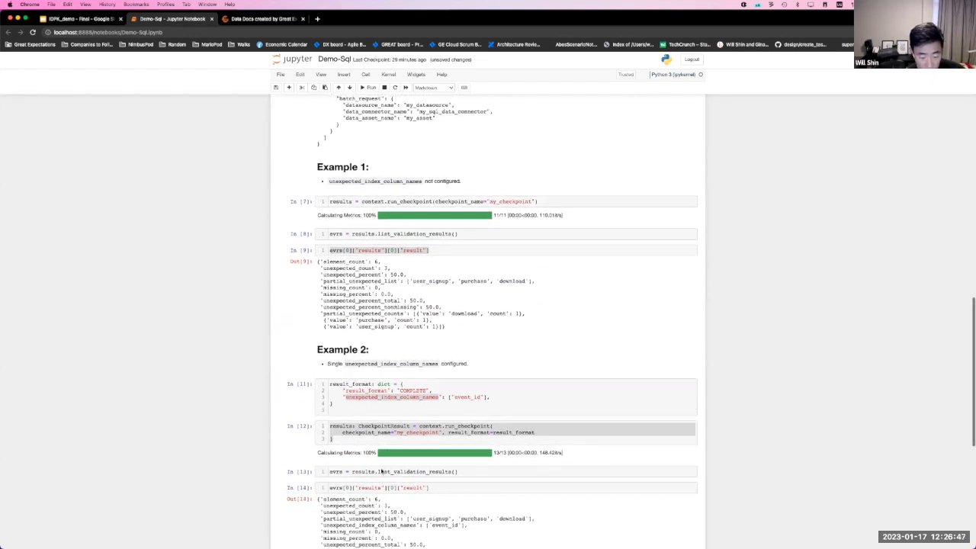
pyautogui.scroll(-3)
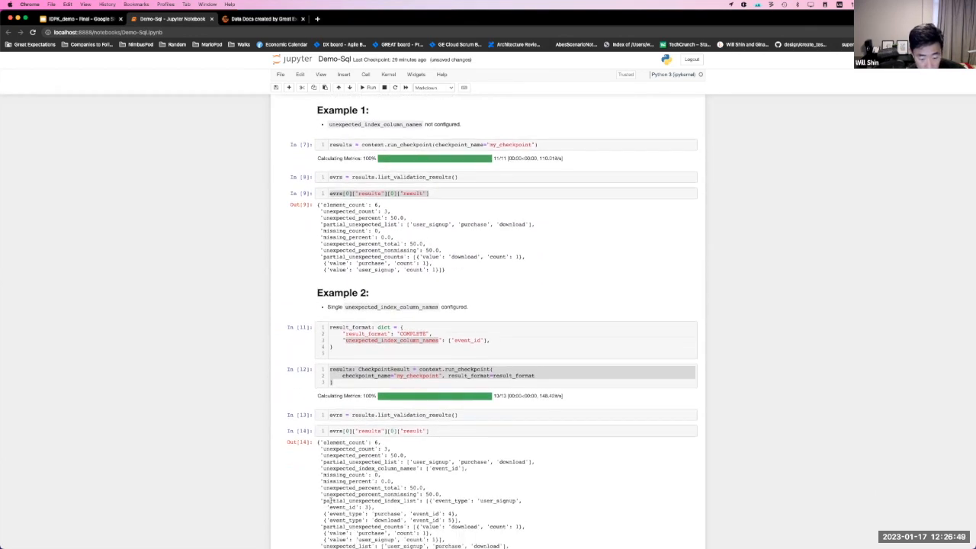
pyautogui.scroll(-3)
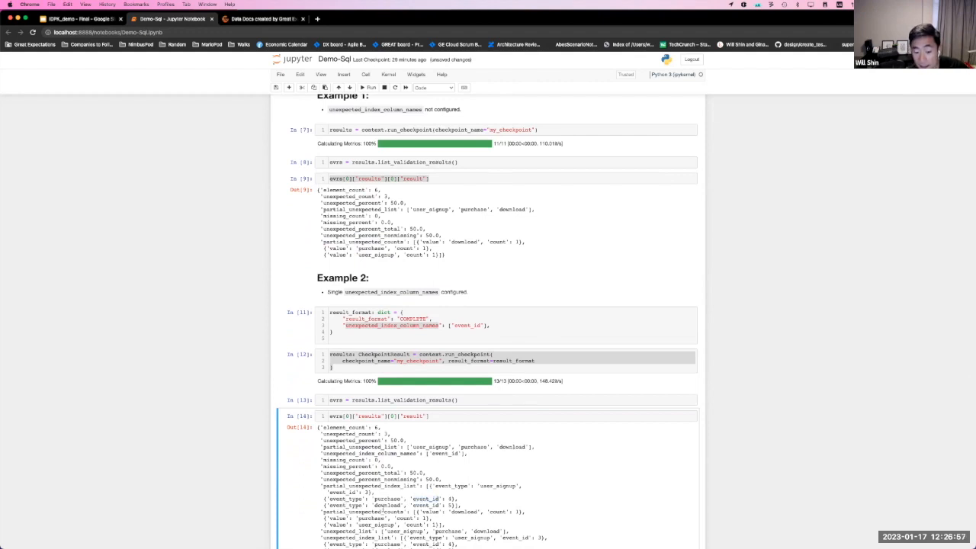
pyautogui.scroll(-3)
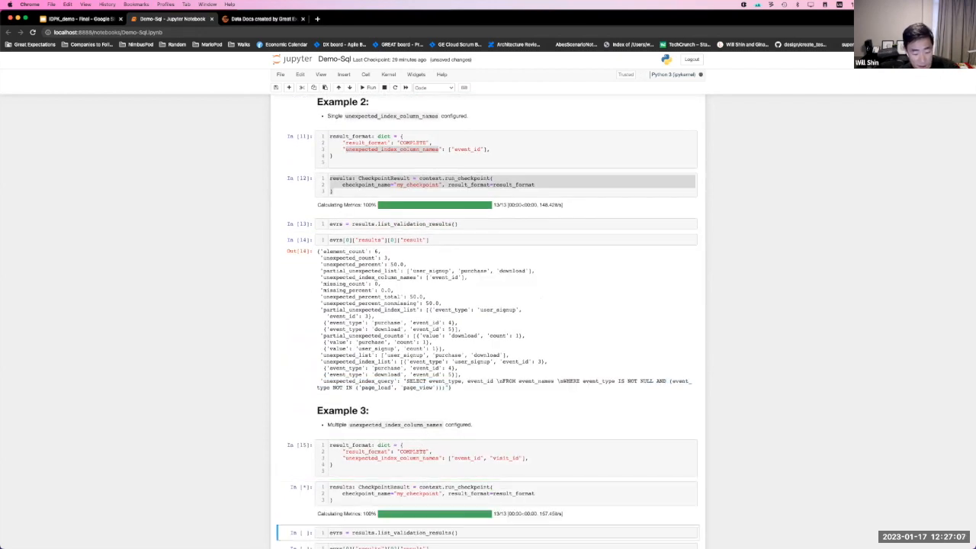
# View Example 3's event_id/visit_id output, highlight event_type in the query, then go to Data Docs
pyautogui.scroll(-3)
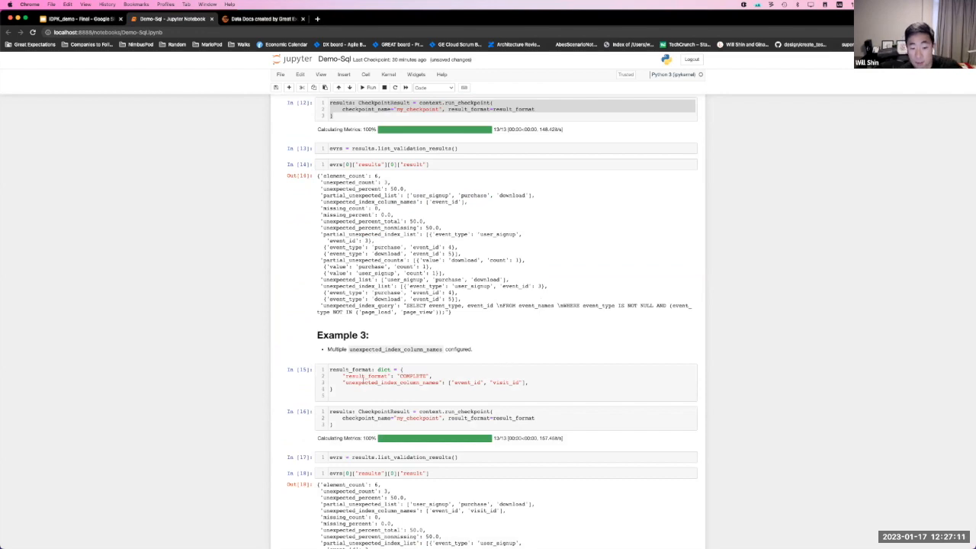
pyautogui.scroll(-3)
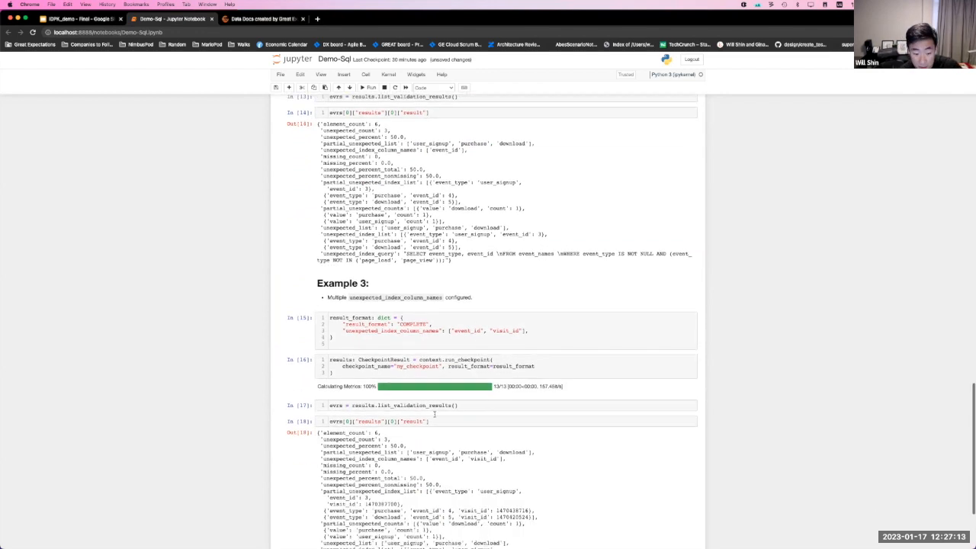
pyautogui.scroll(-3)
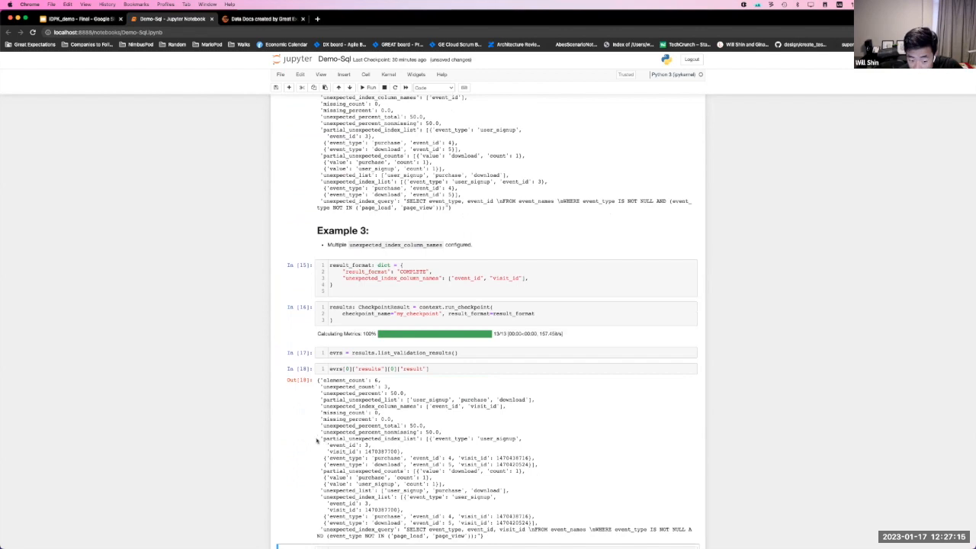
pyautogui.moveTo(319, 440); pyautogui.dragTo(534, 464)
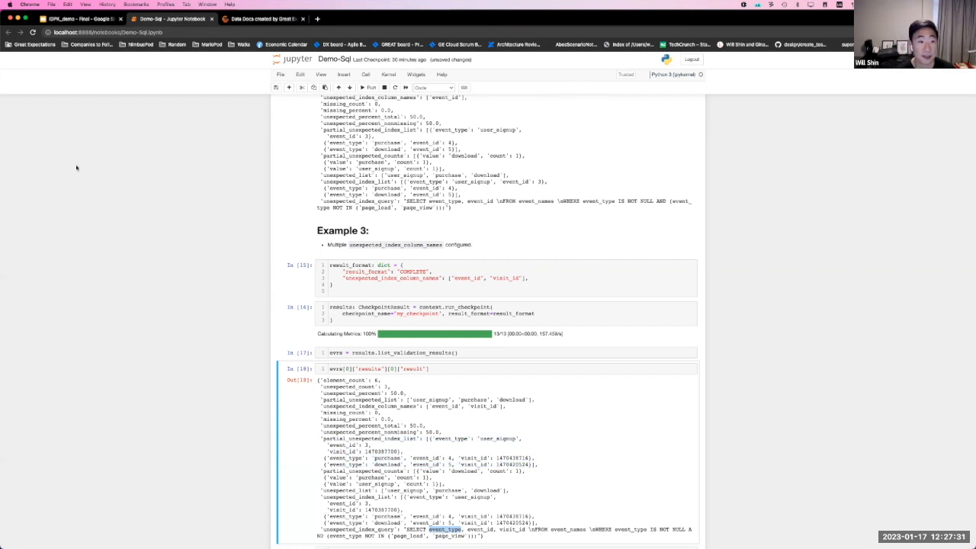
pyautogui.click(263, 19)
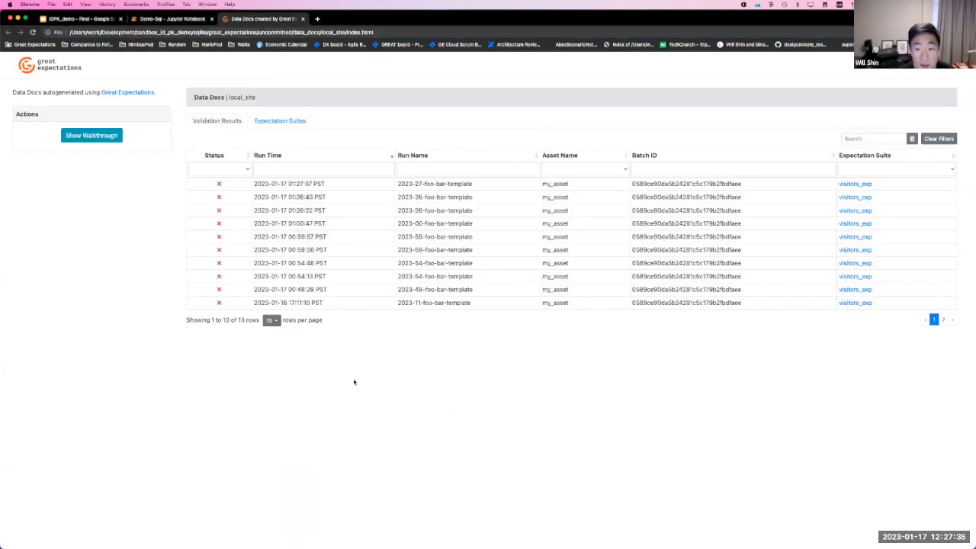
pyautogui.moveTo(349, 203)
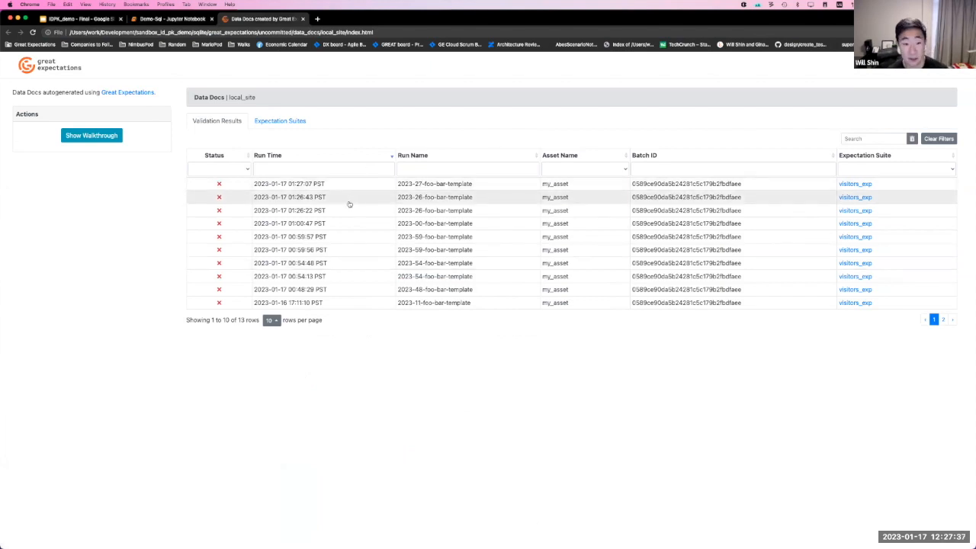
# Open a failed run and the latest run in Data Docs, then return to the Thank you slide
pyautogui.click(855, 196)
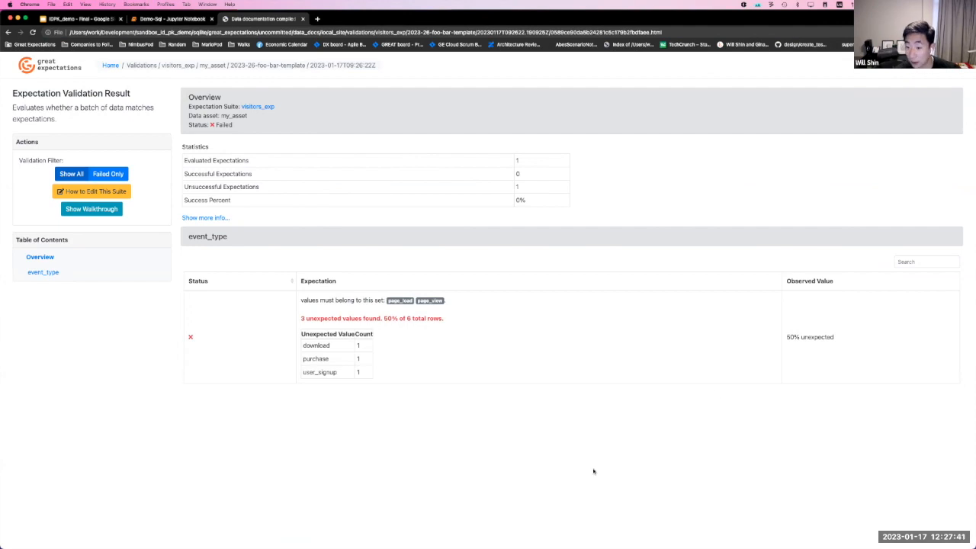
pyautogui.moveTo(412, 411)
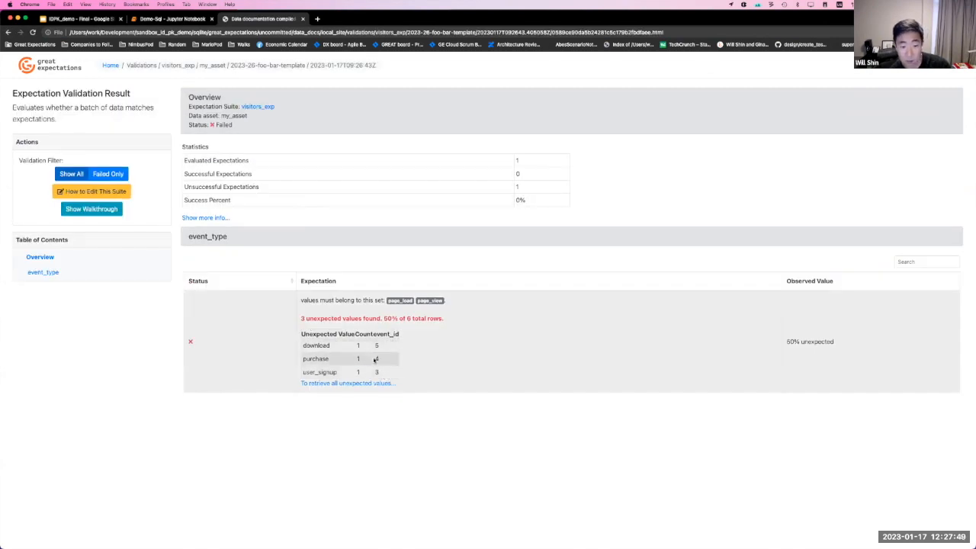
pyautogui.click(346, 383)
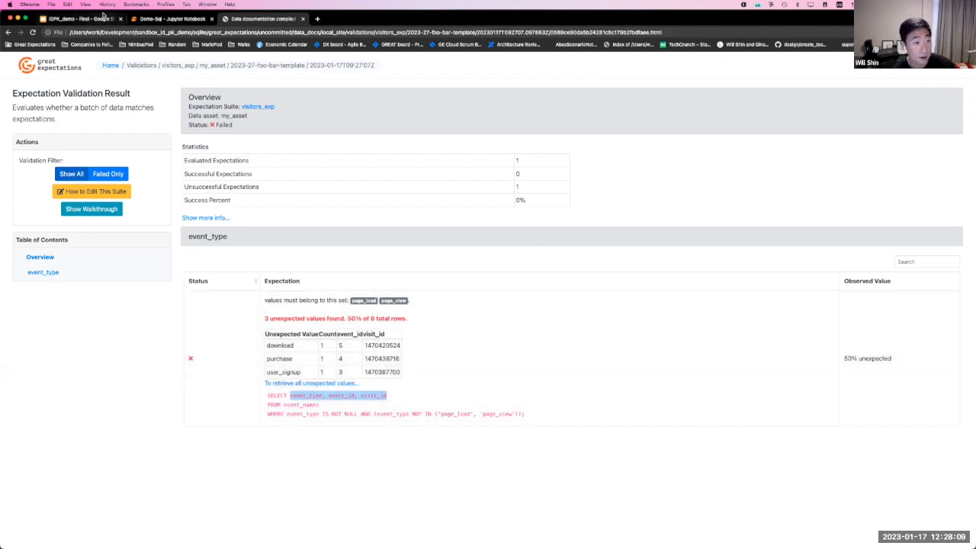
pyautogui.click(80, 19)
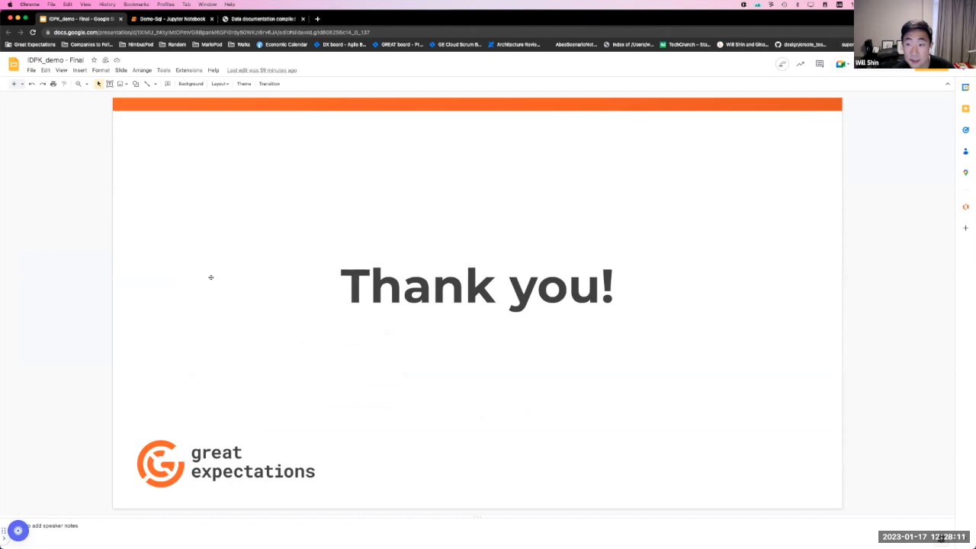